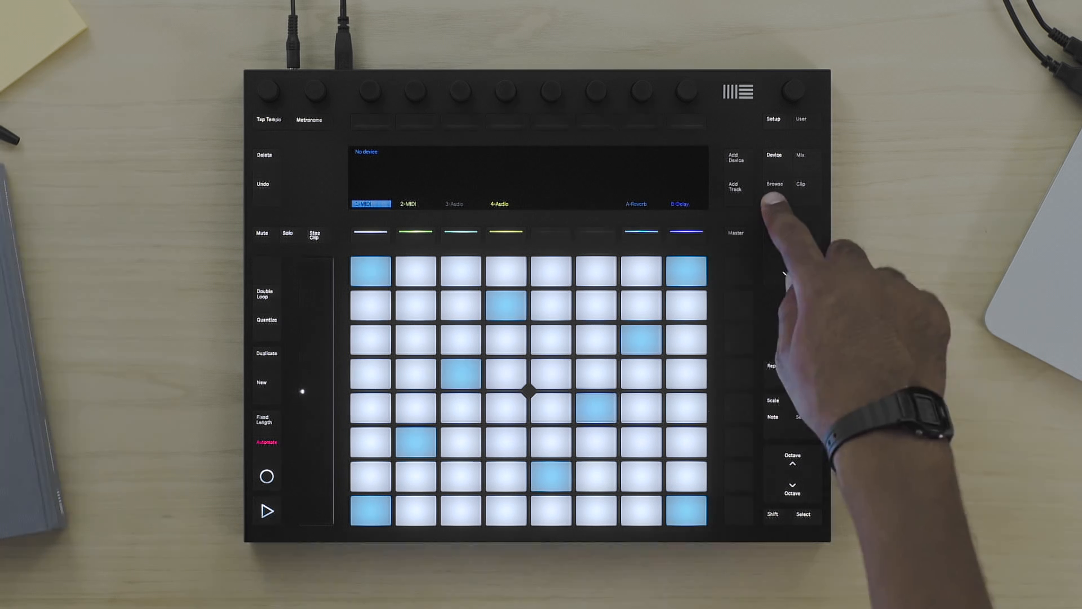
Step: Browse for a drum break sample and load it into Simpler in Classic mode
left_click(774, 183)
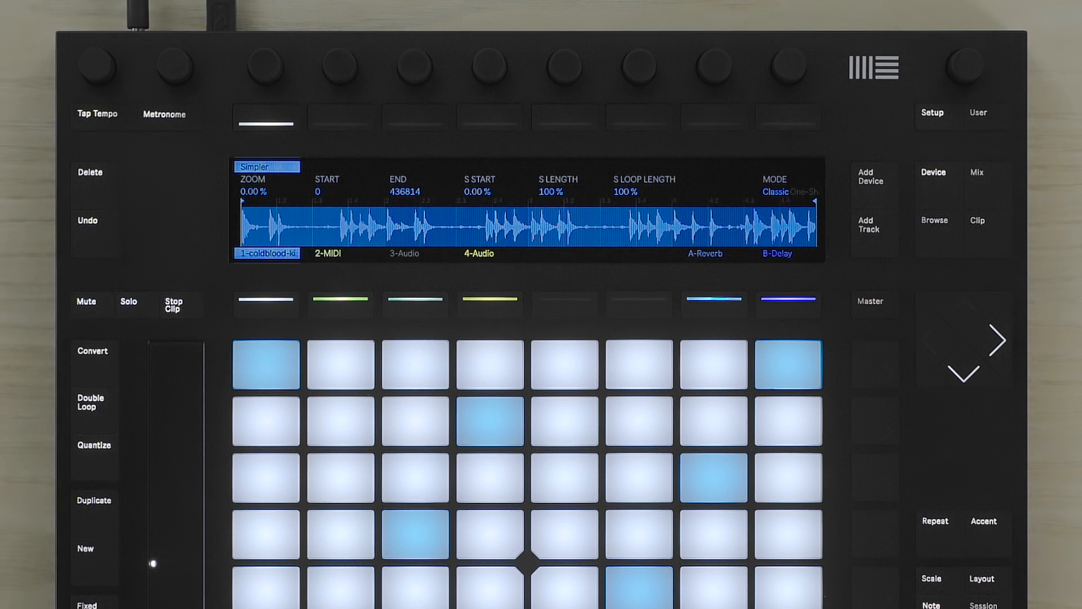
left_click(415, 533)
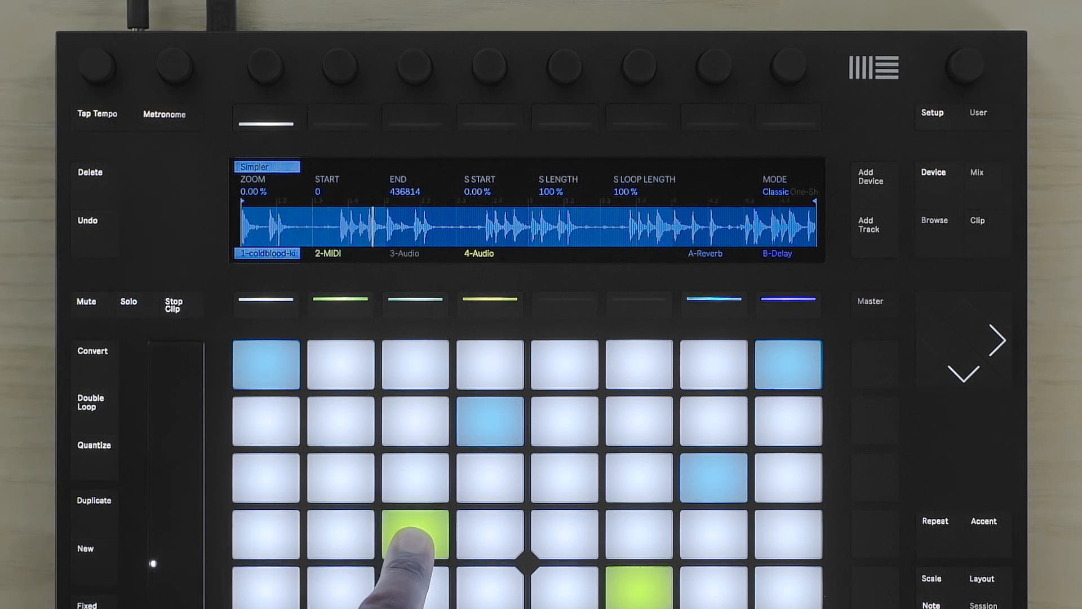
left_click(414, 534)
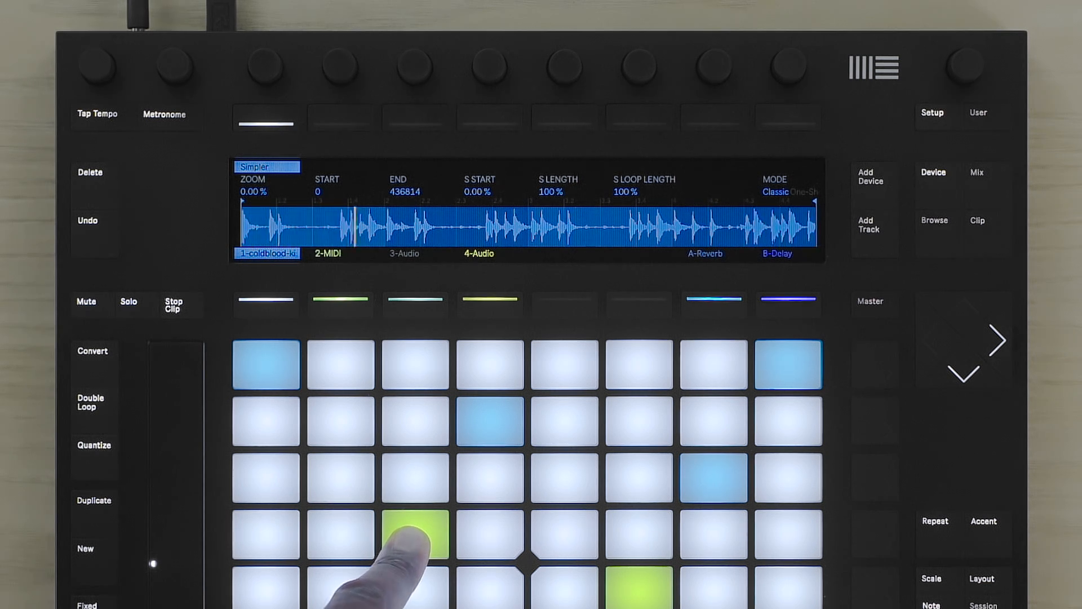
left_click(415, 534)
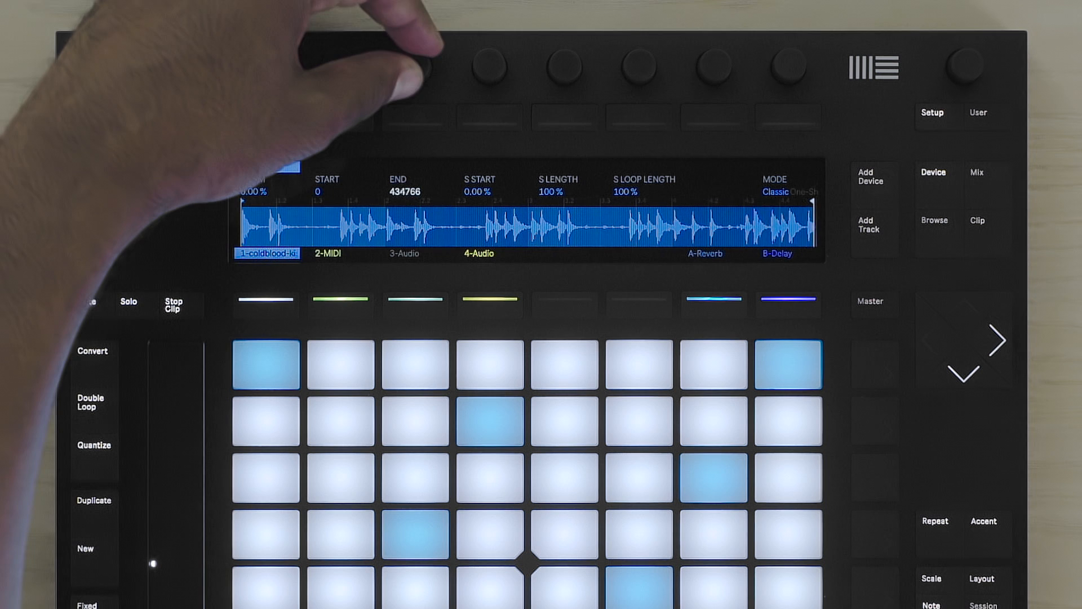
Step: Pull the End point in from 436814 to 110365, keeping roughly the first quarter
left_click(410, 65)
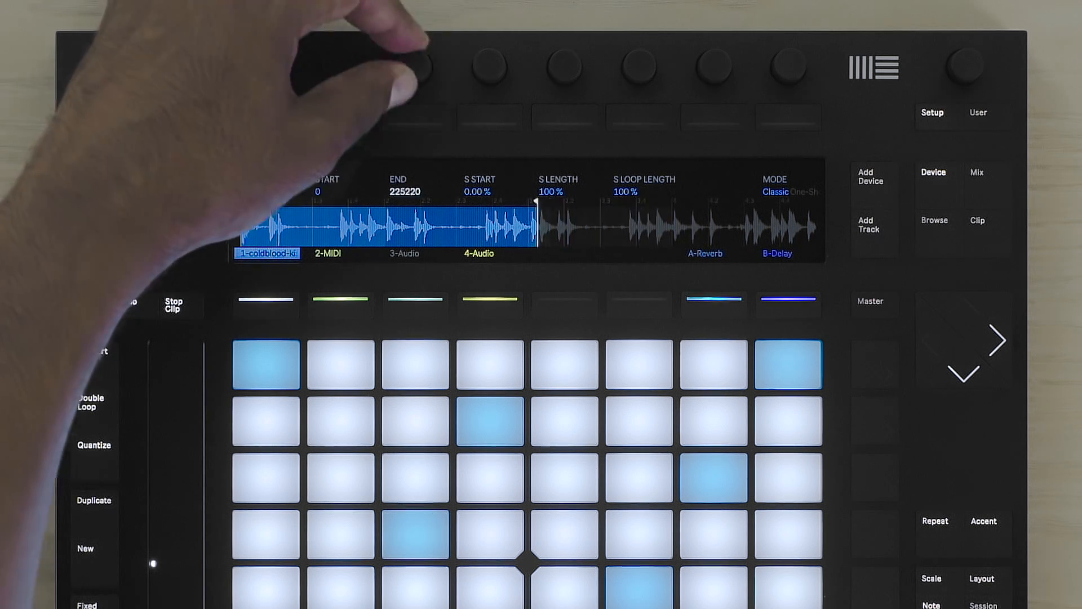
left_click(403, 65)
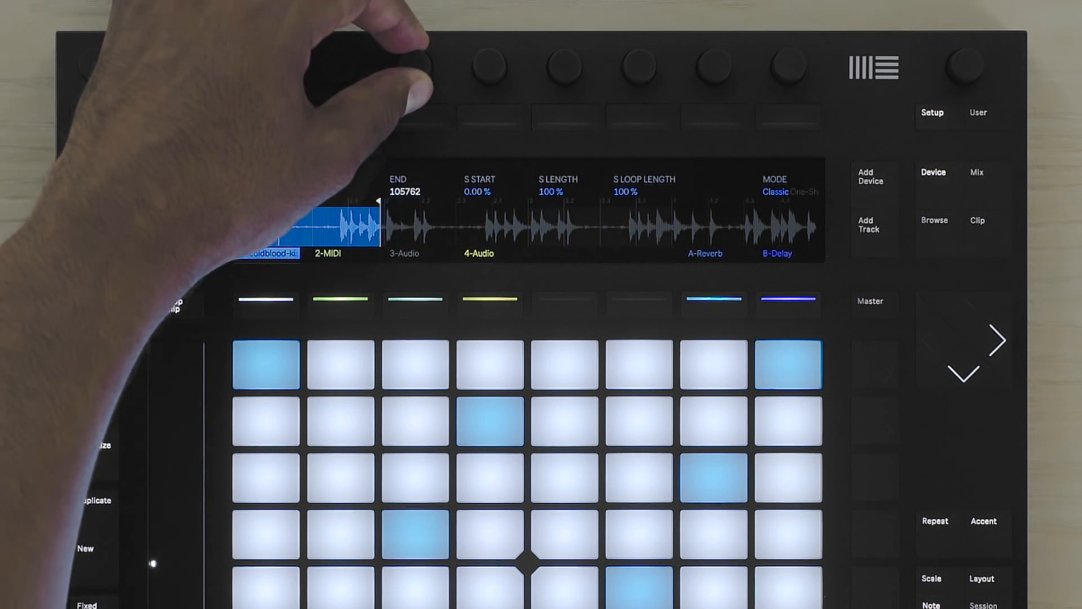
left_click(414, 533)
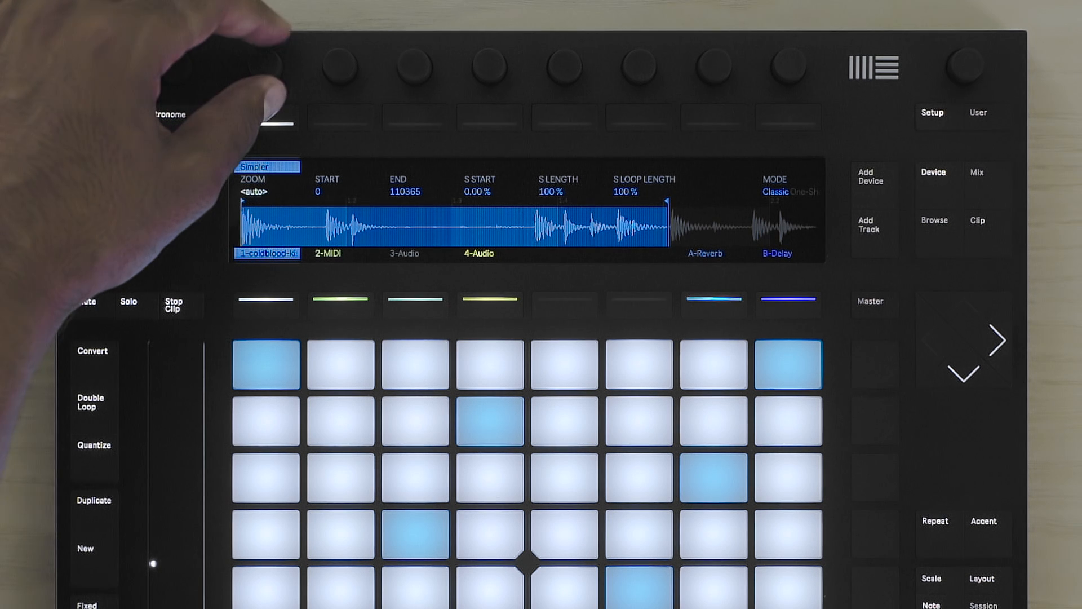
Step: Move S Start to 25.7%, skipping the break's opening while End stays at 110365
left_click(414, 533)
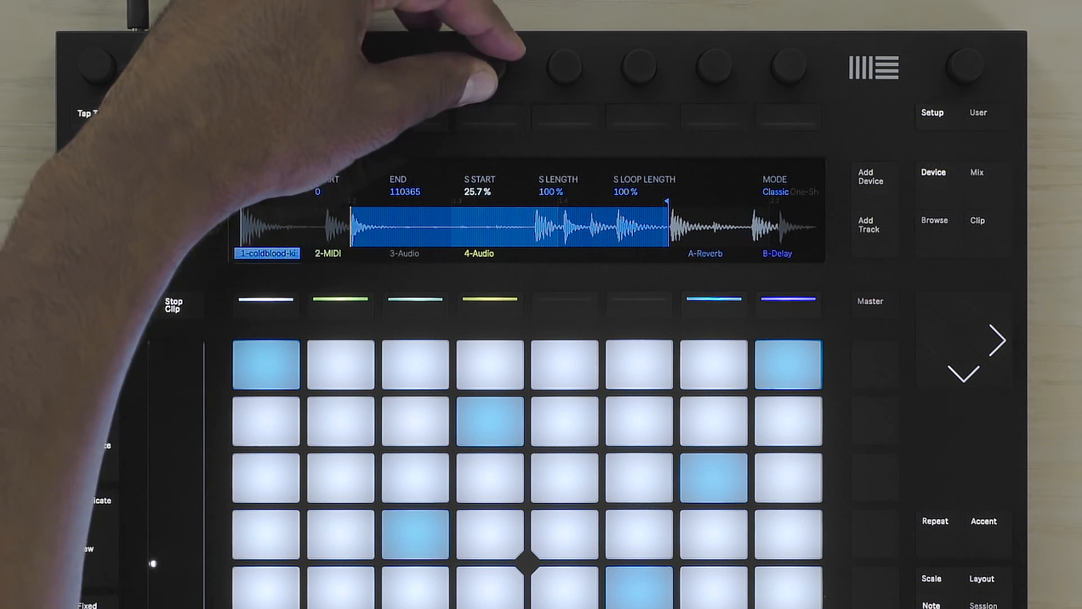
Step: Audition the region on the pads, then reset S Start to 0.00% and S Length to 100%
left_click(414, 531)
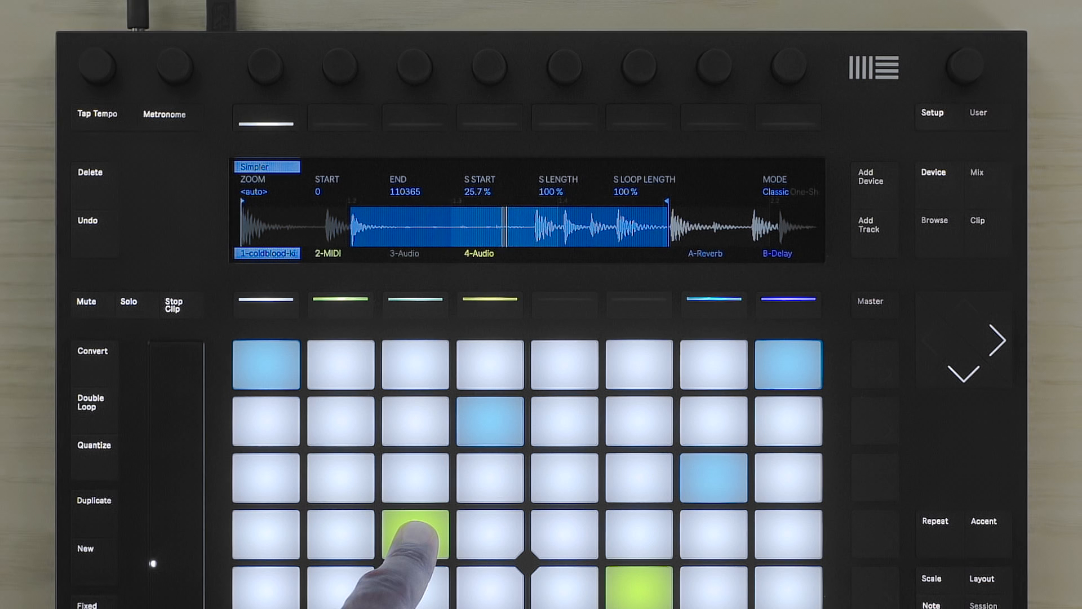
left_click(414, 534)
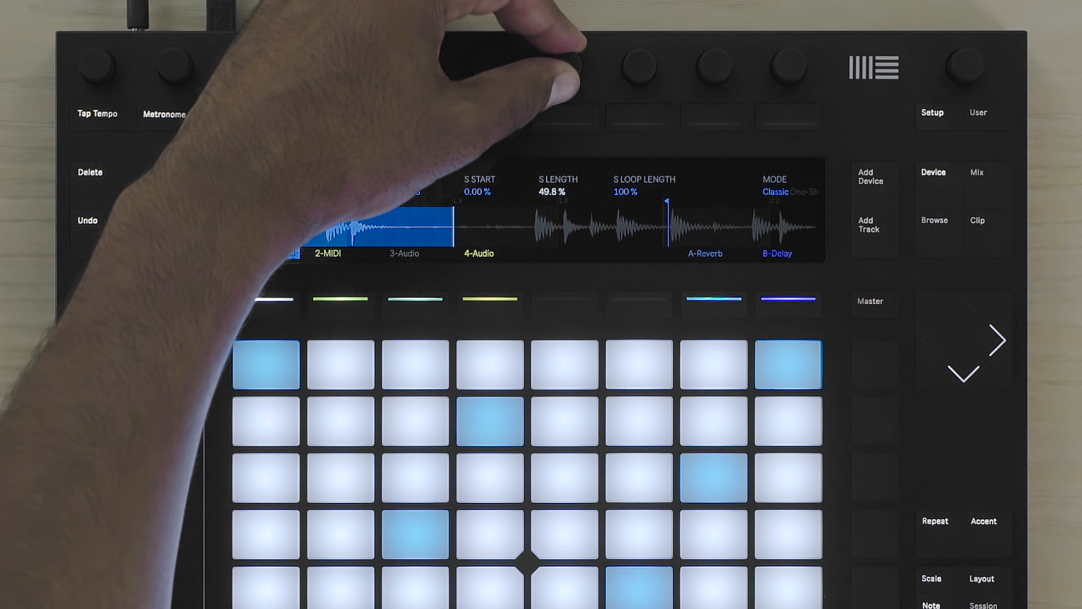
left_click(414, 534)
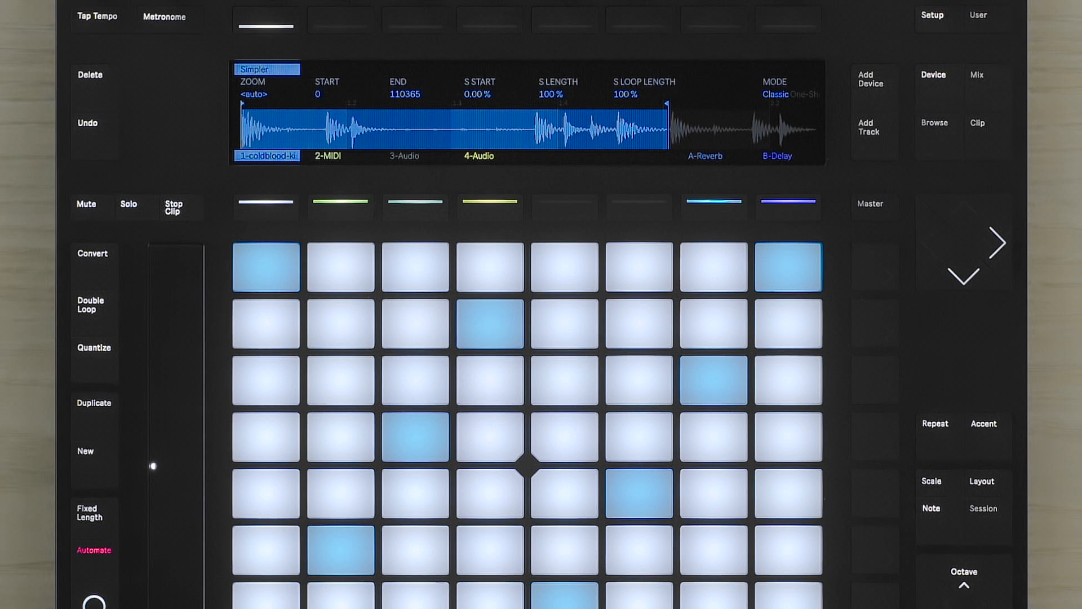
left_click(415, 436)
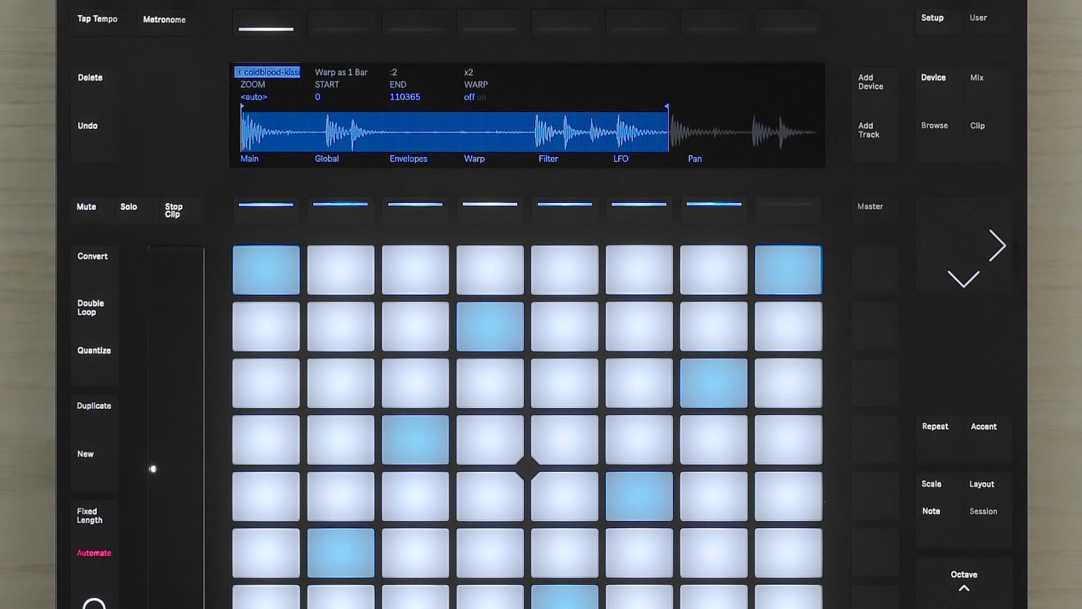
left_click(416, 438)
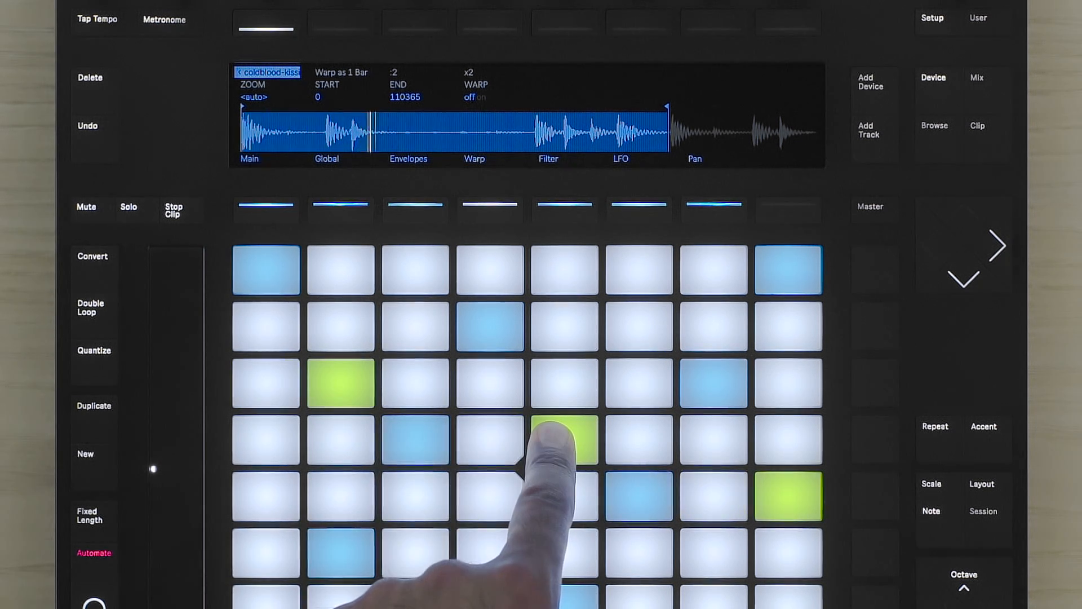
left_click(565, 440)
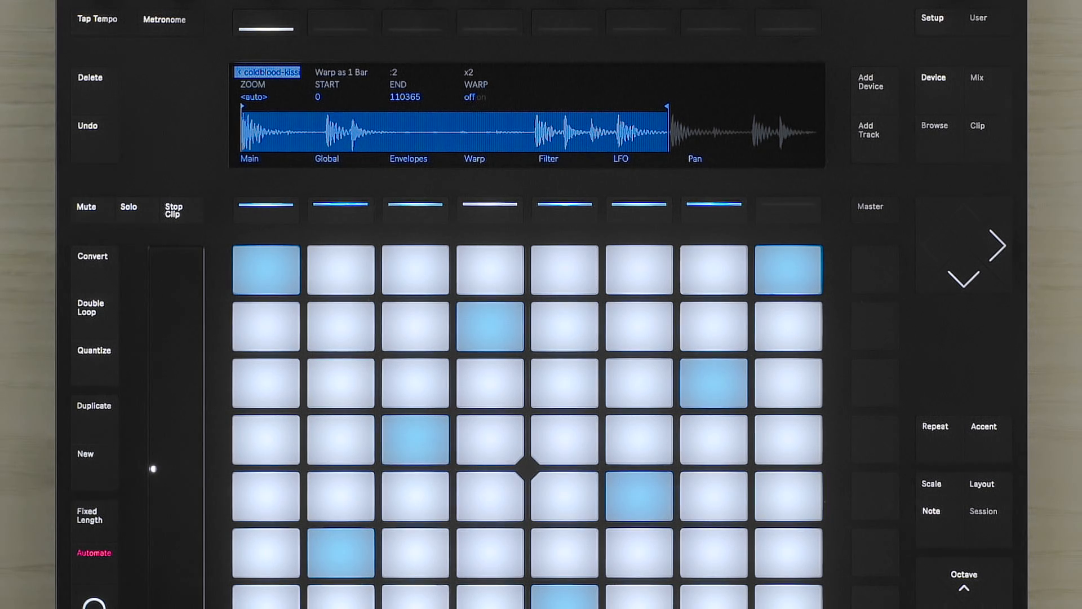
left_click(419, 433)
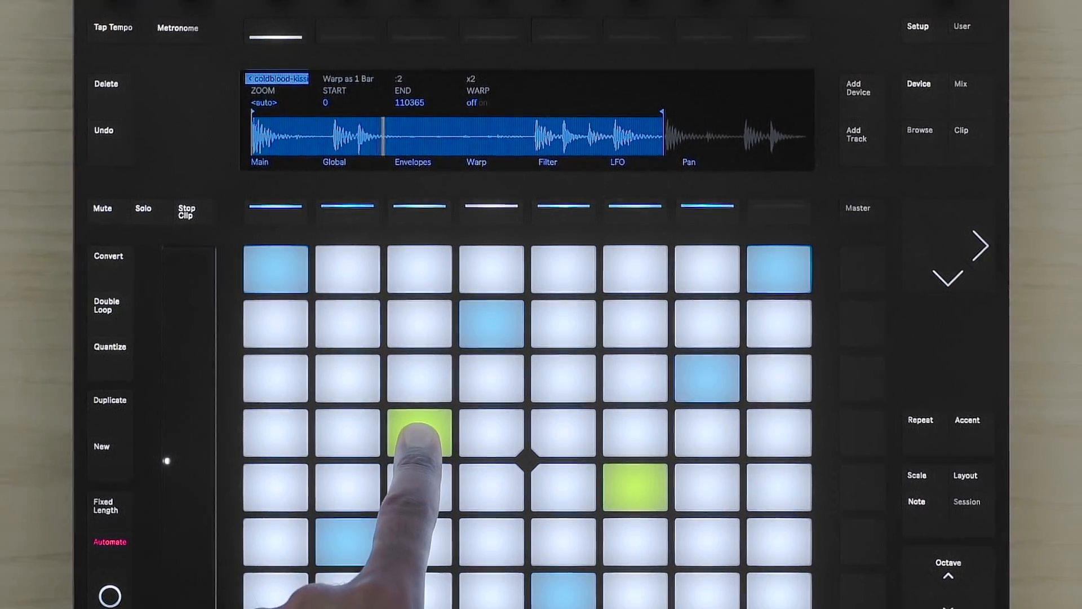